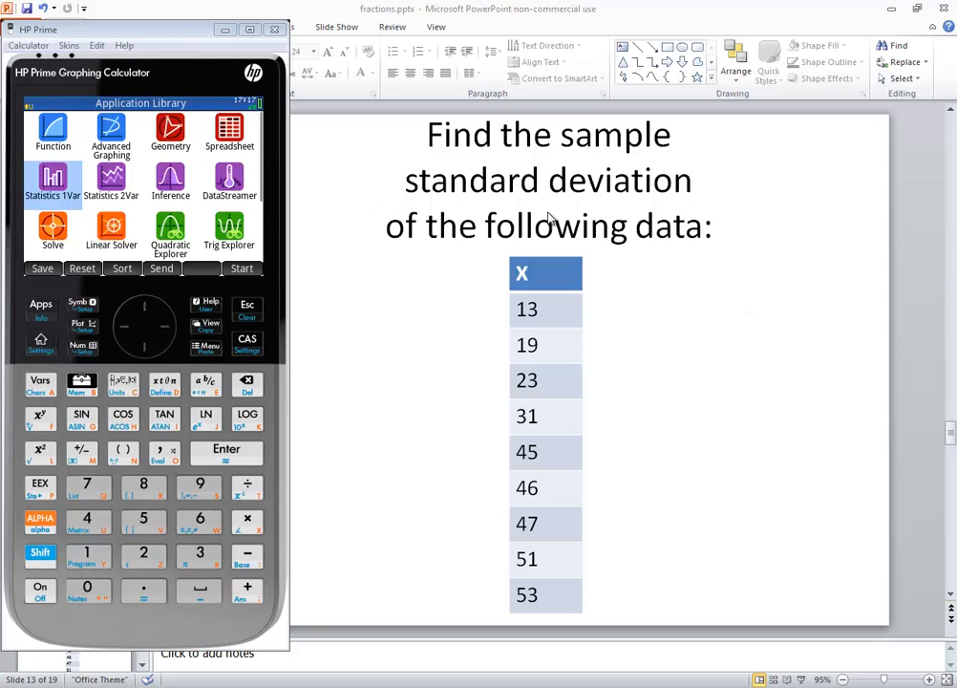
mouse_move(355, 195)
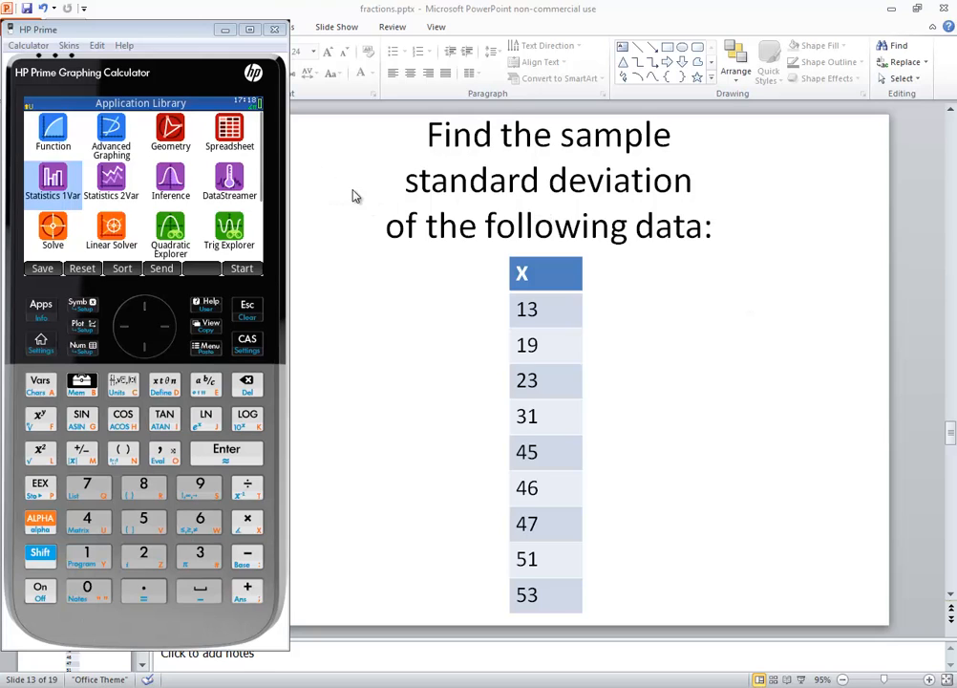
mouse_move(398, 290)
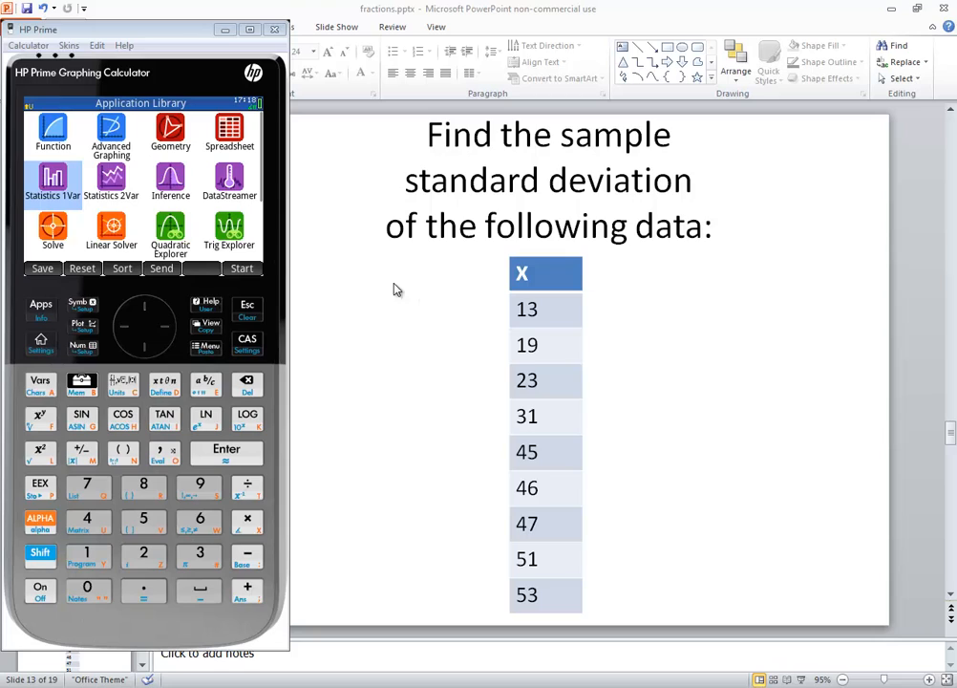
mouse_move(145, 170)
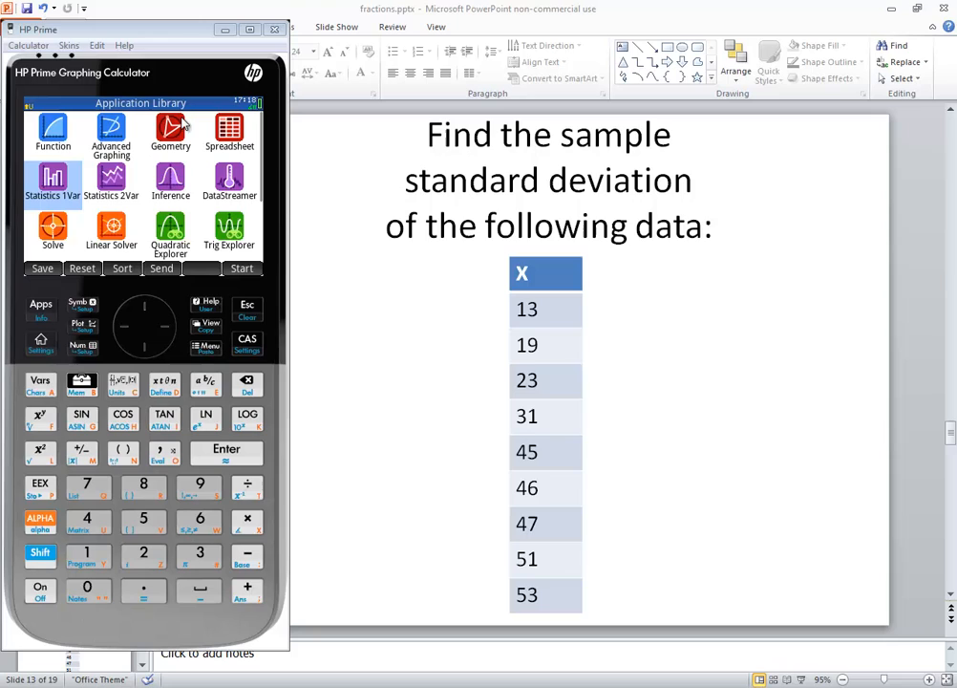
mouse_move(42, 307)
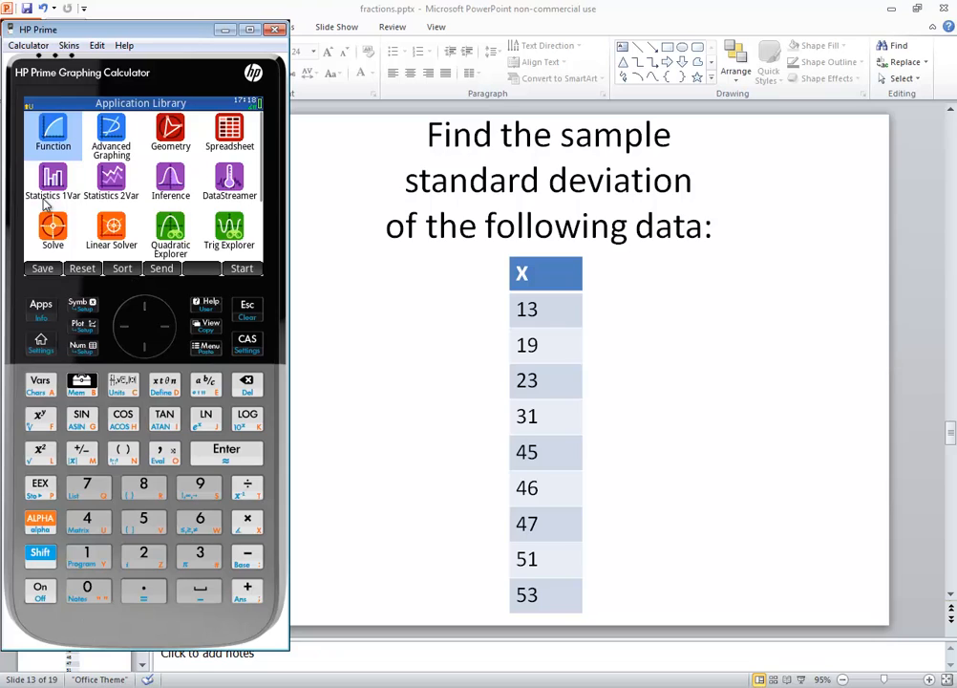
mouse_move(144, 353)
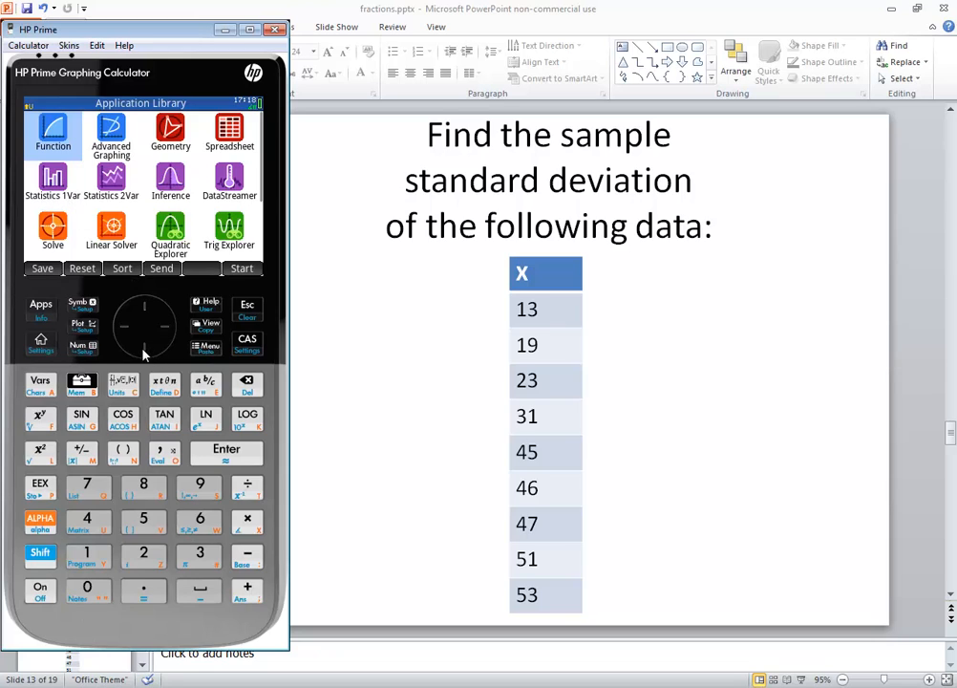
Launch the Statistics 1Var app from the Application Library into its Numeric view.
left_click(53, 178)
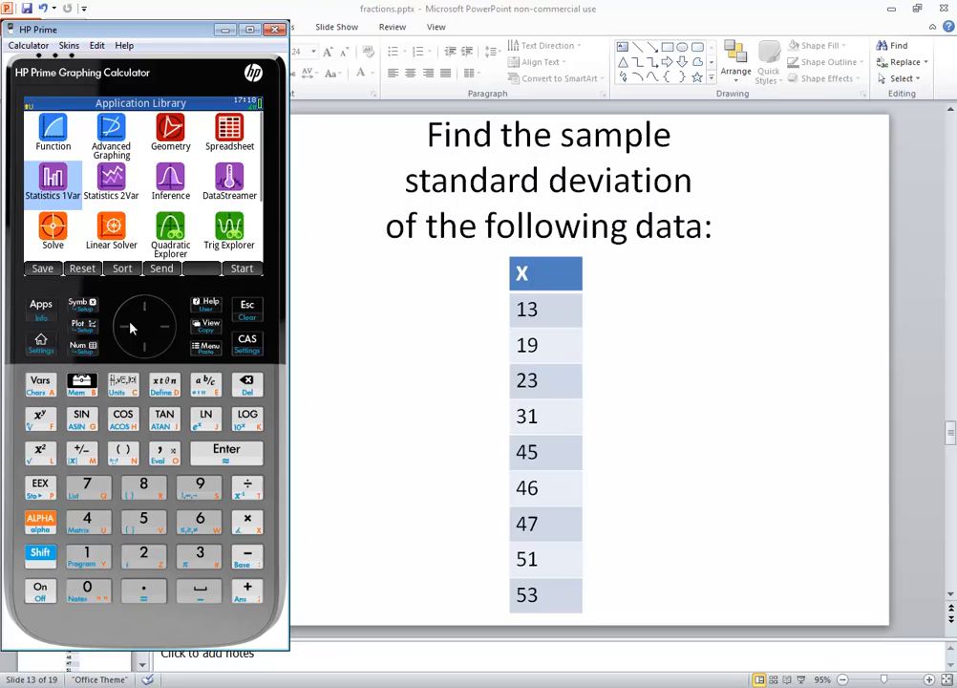
left_click(53, 179)
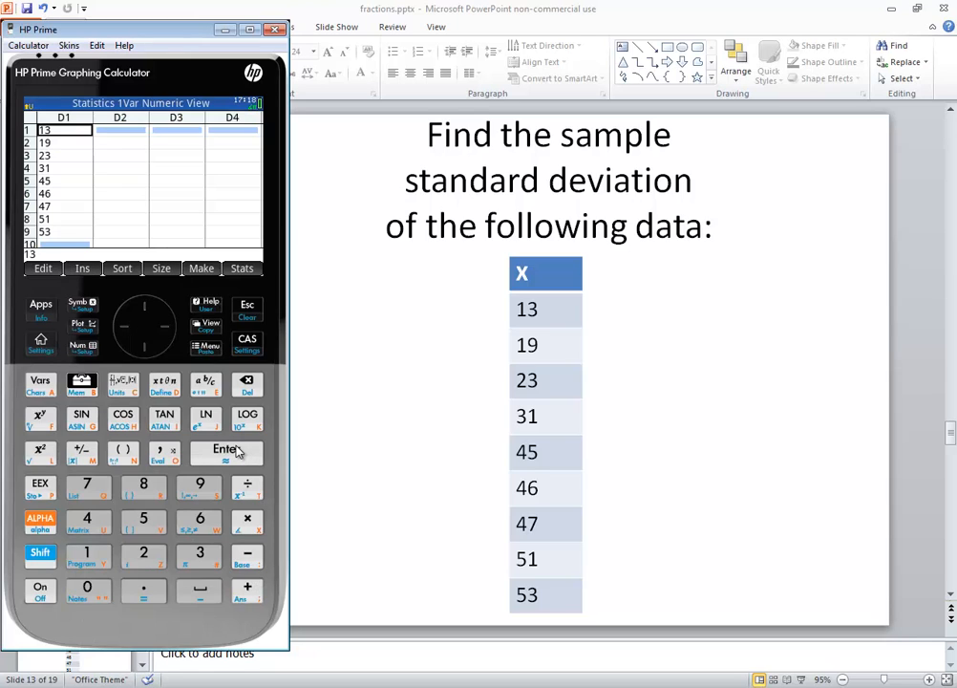
mouse_move(138, 356)
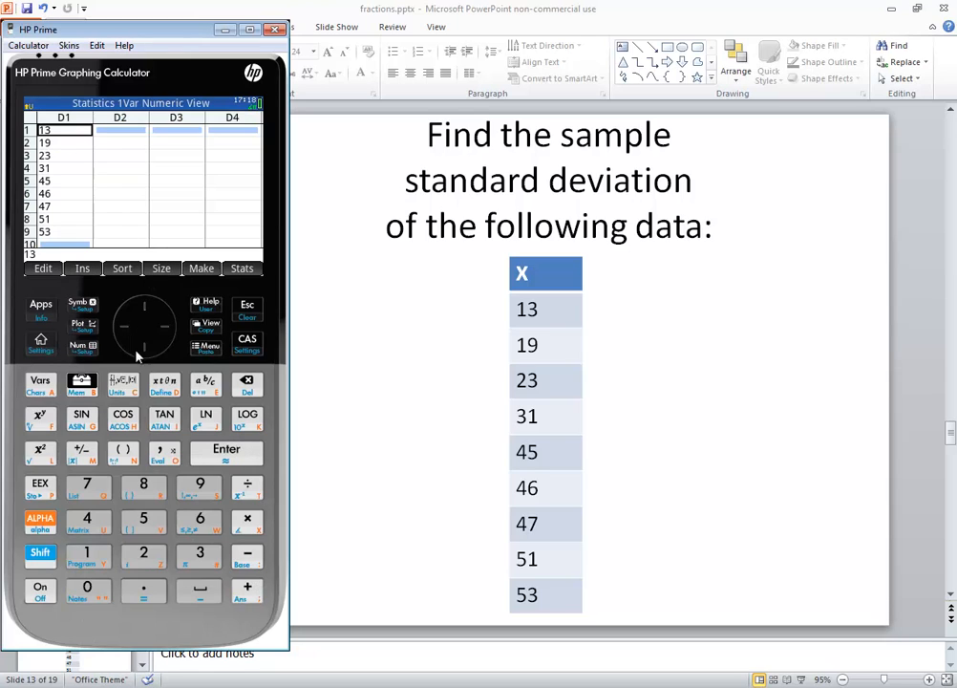
mouse_move(210, 340)
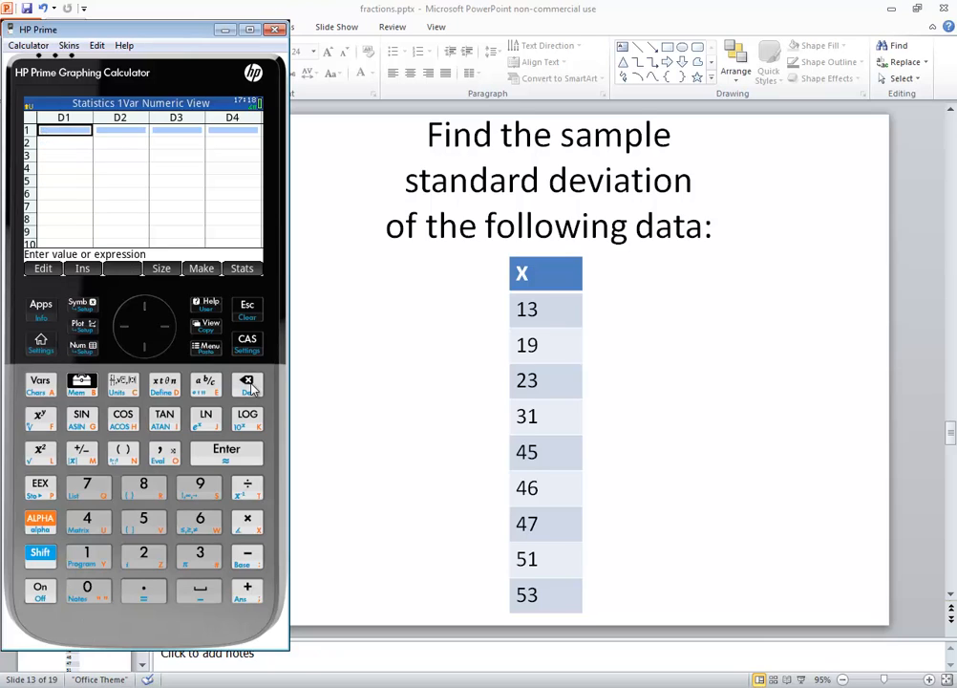
mouse_move(537, 321)
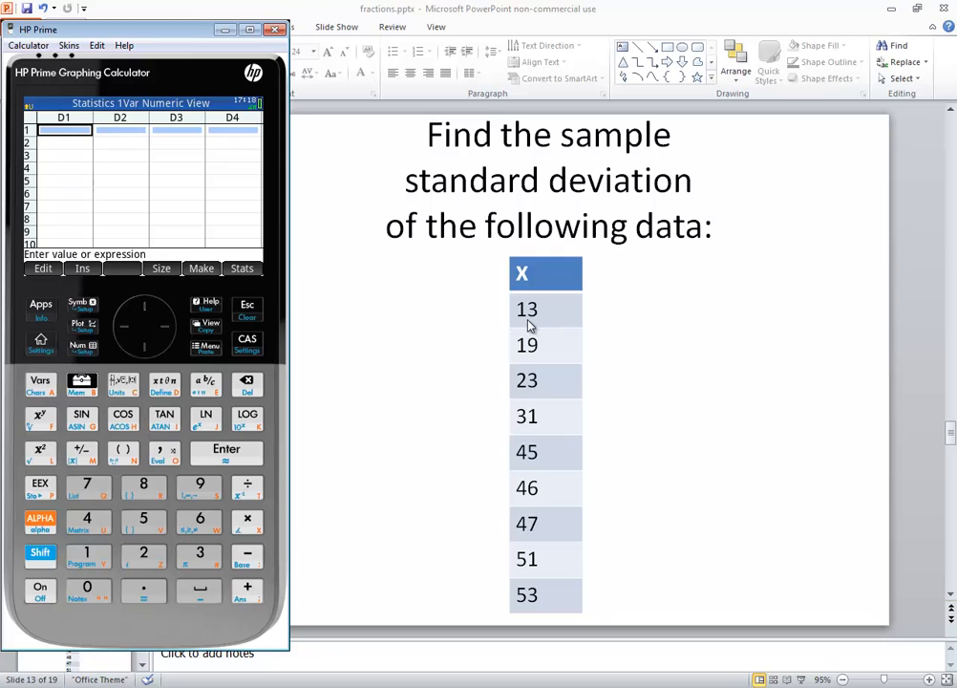
Enter the nine values 13, 19, 23, 31, 45, 46, 47, 51, 53 into column D1.
left_click(88, 554)
type("23")
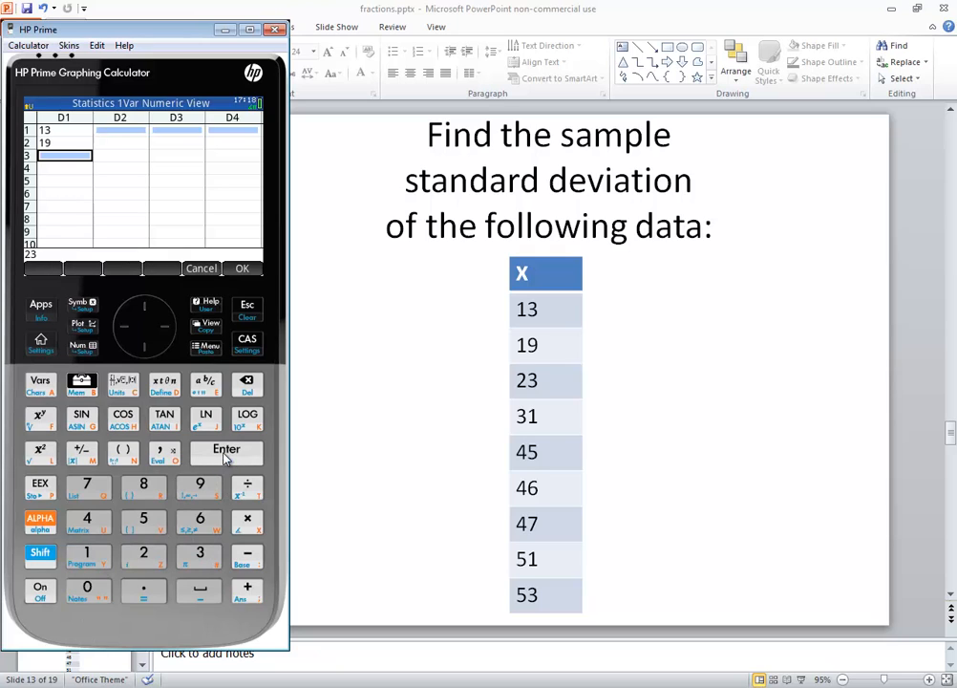
left_click(225, 451)
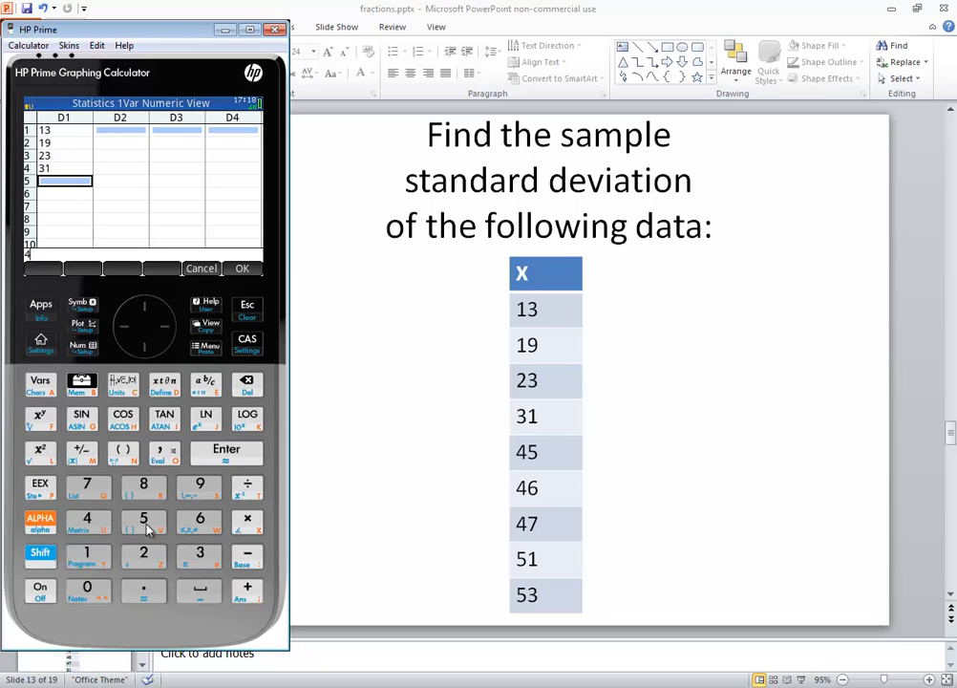
key("enter")
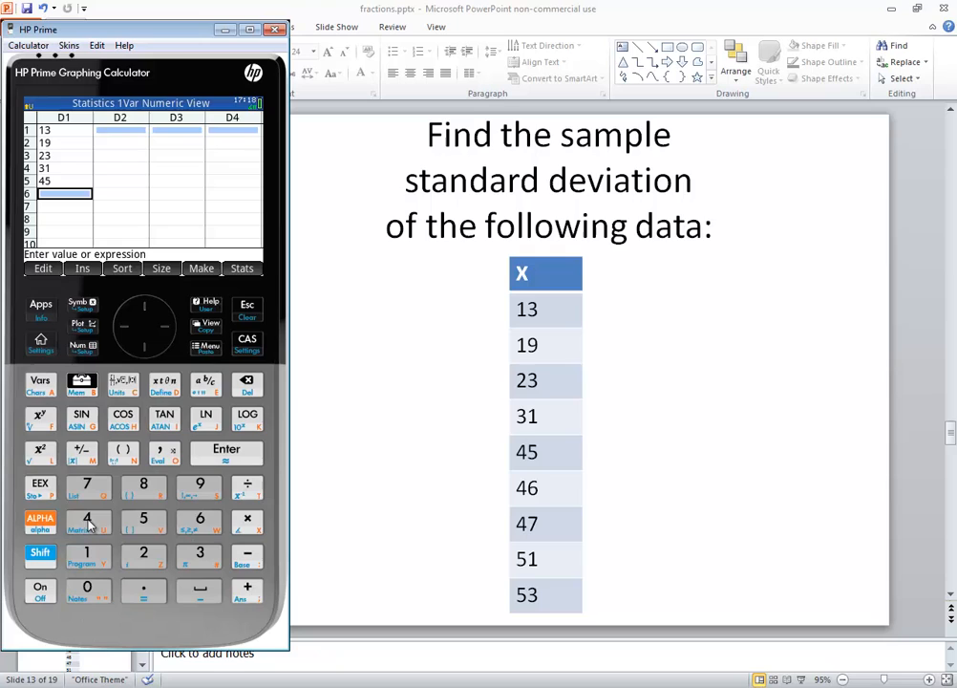
left_click(225, 451)
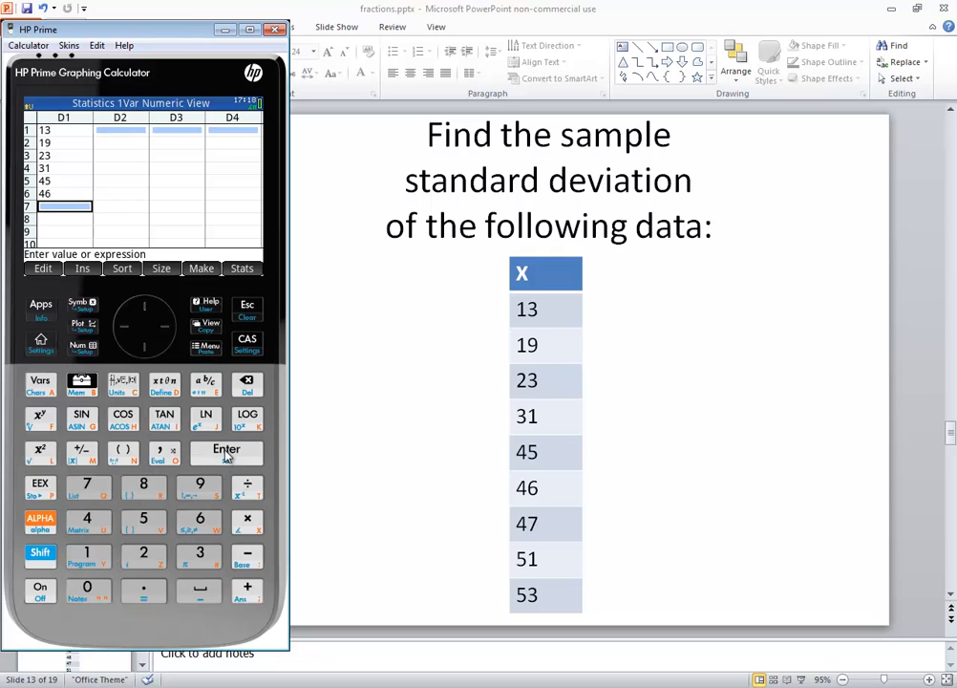
left_click(225, 451)
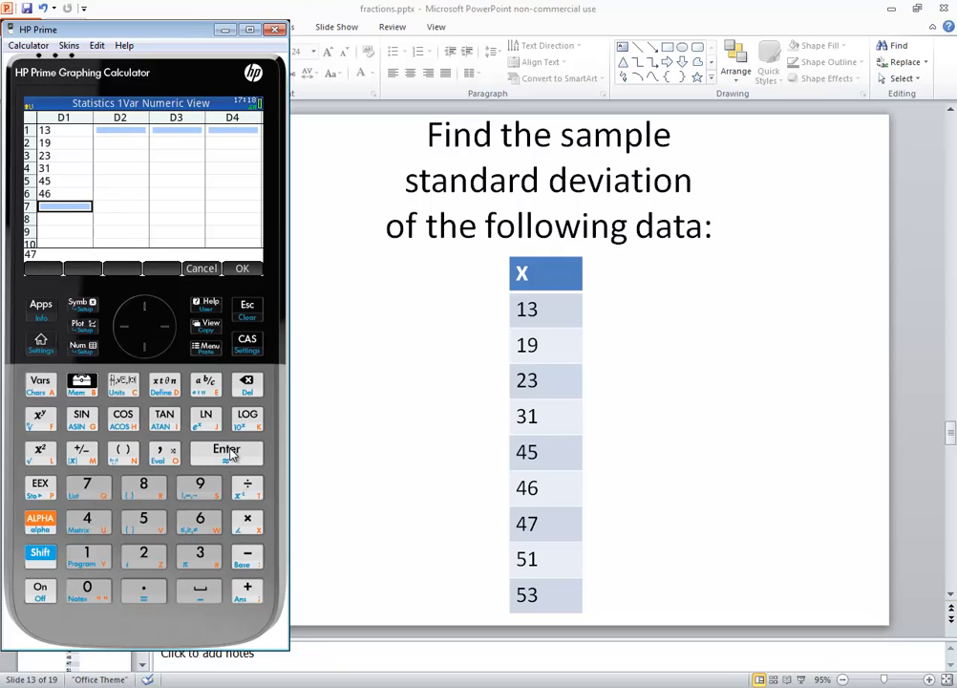
left_click(225, 451)
type("51")
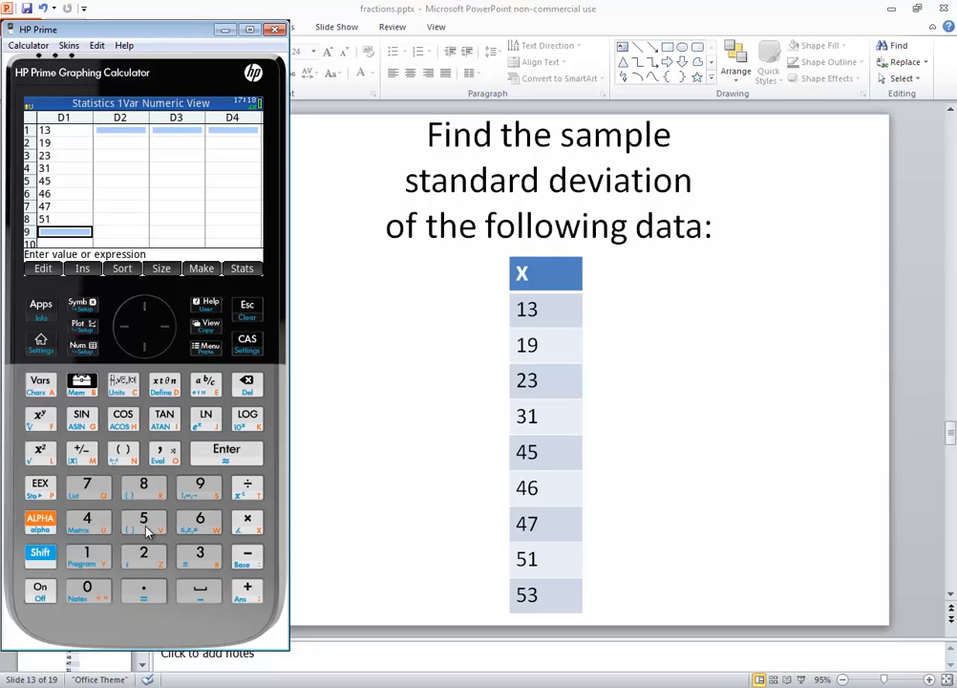
left_click(225, 451)
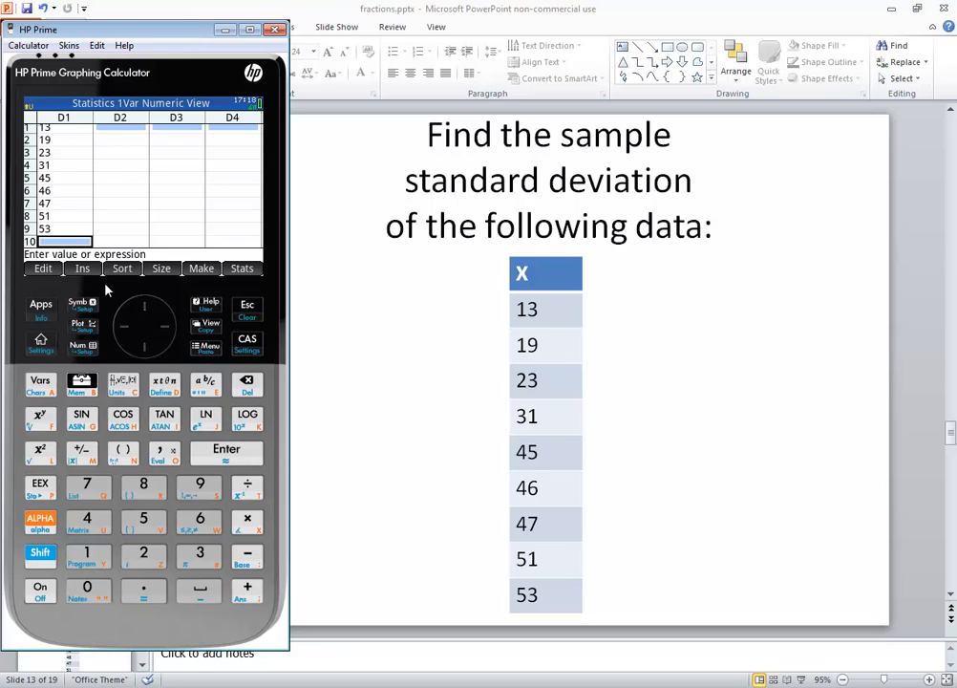
mouse_move(65, 195)
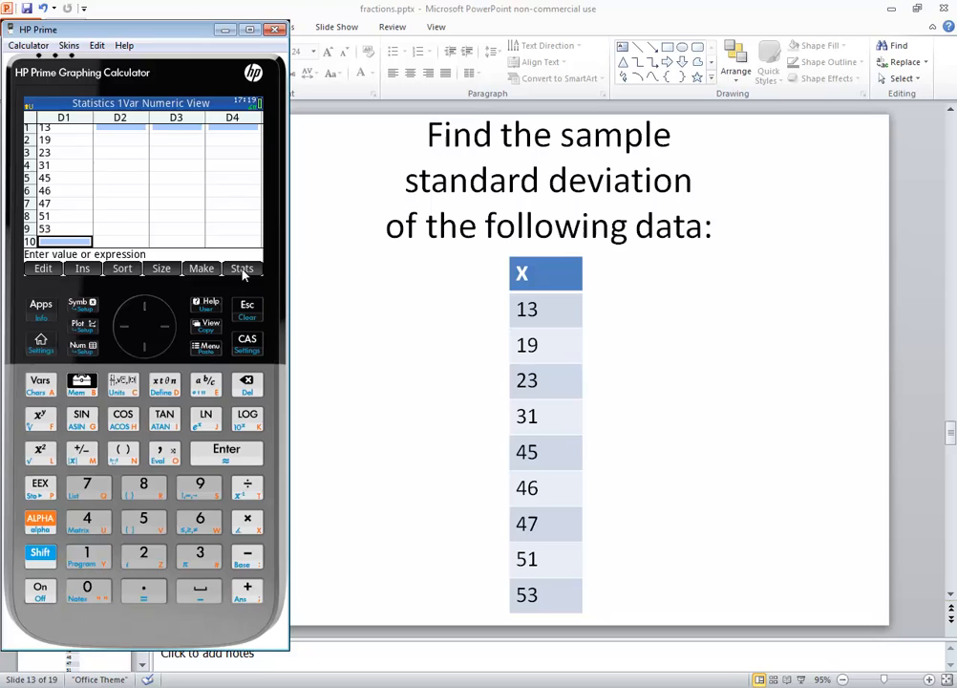
Compute the 1Var statistics for D1 (n 9, min 13, max 53, mean 36.44) and check the column count.
left_click(240, 268)
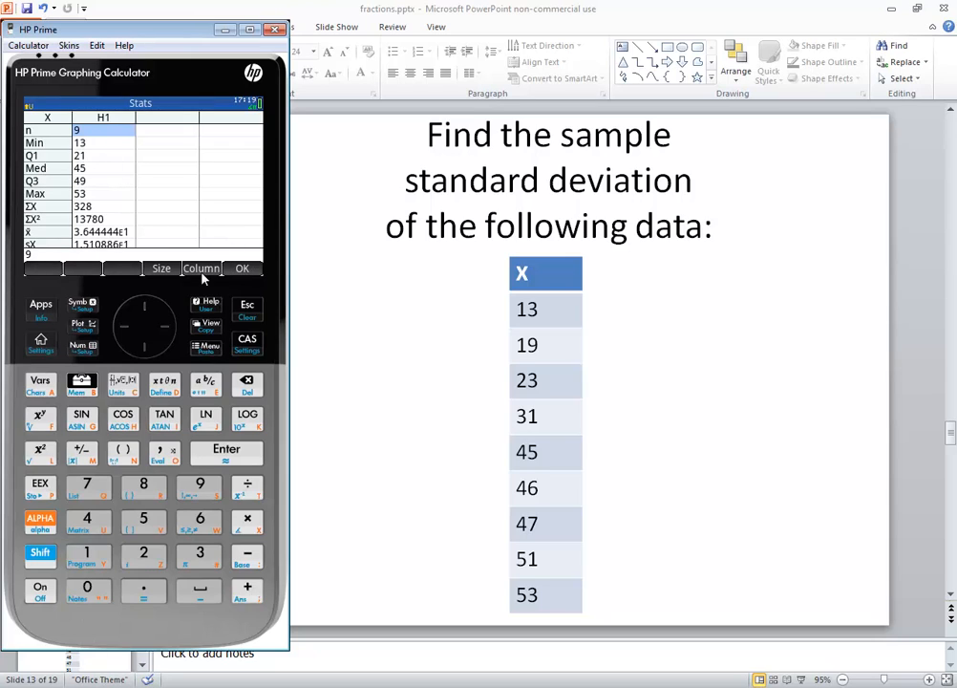
left_click(201, 268)
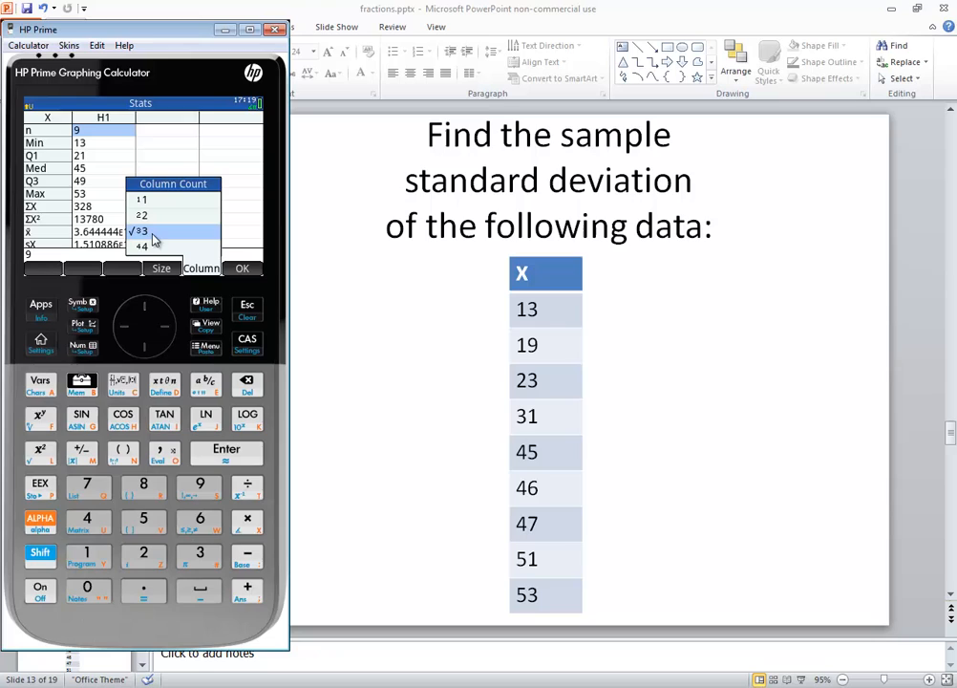
mouse_move(154, 205)
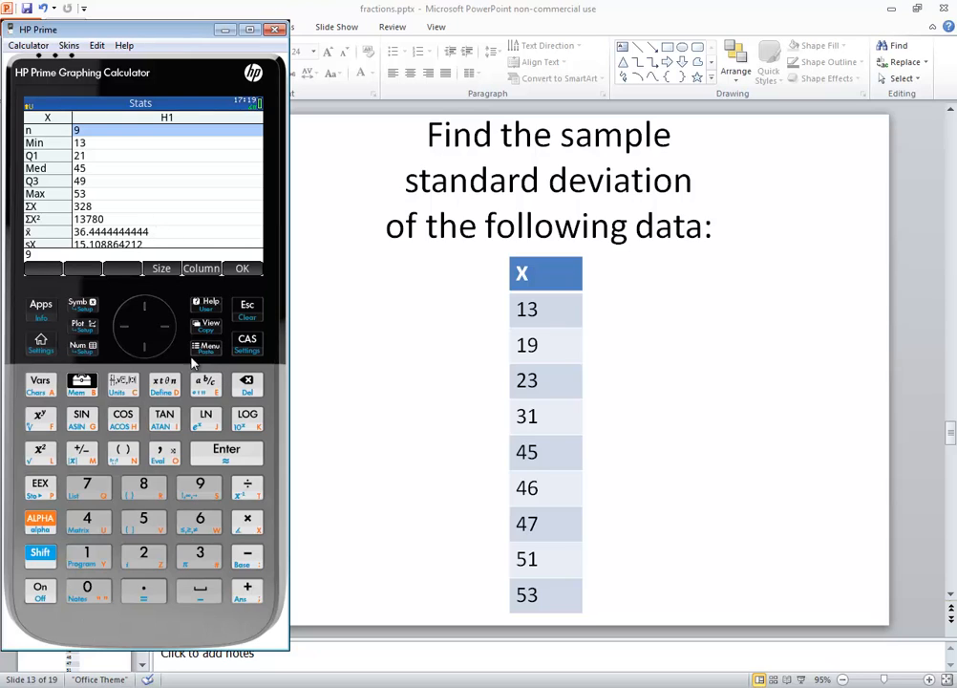
Read the sample standard deviation sX = 15.108864212 from the results list and dismiss its description.
left_click(145, 346)
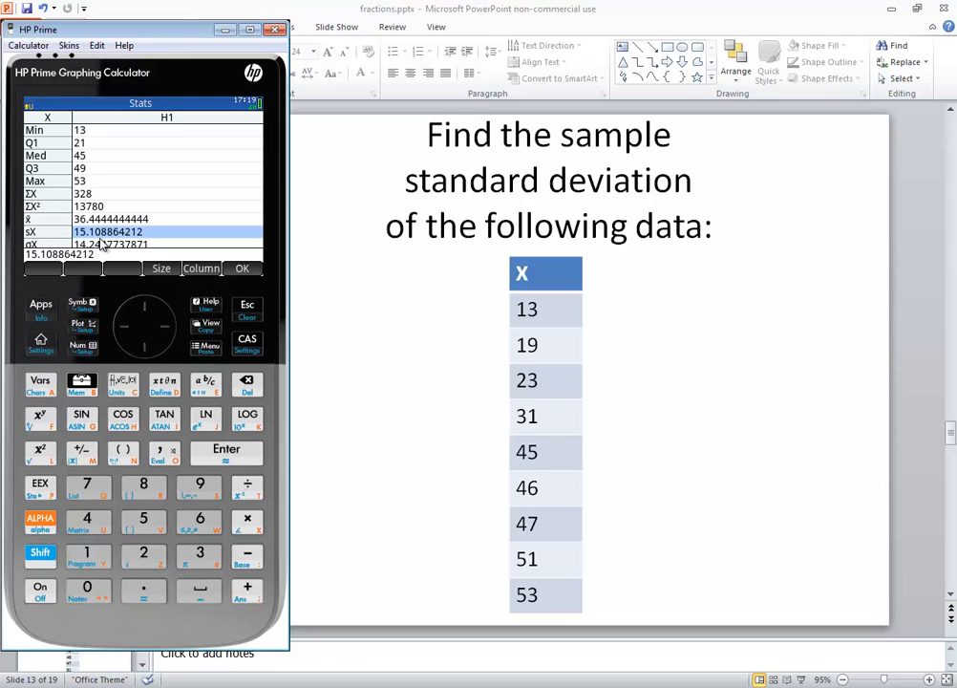
mouse_move(99, 245)
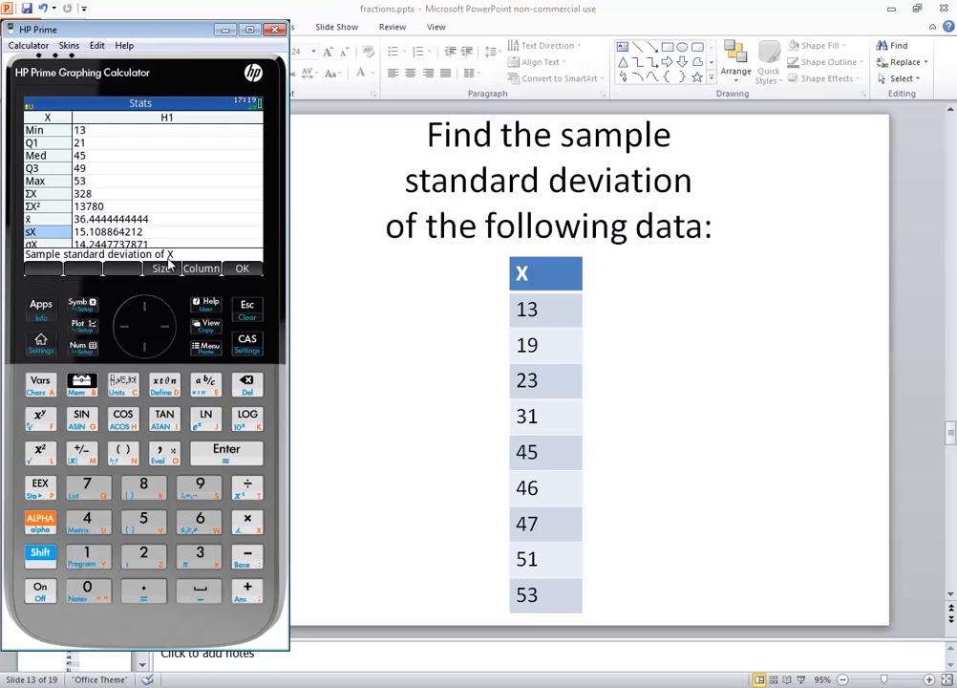
left_click(107, 231)
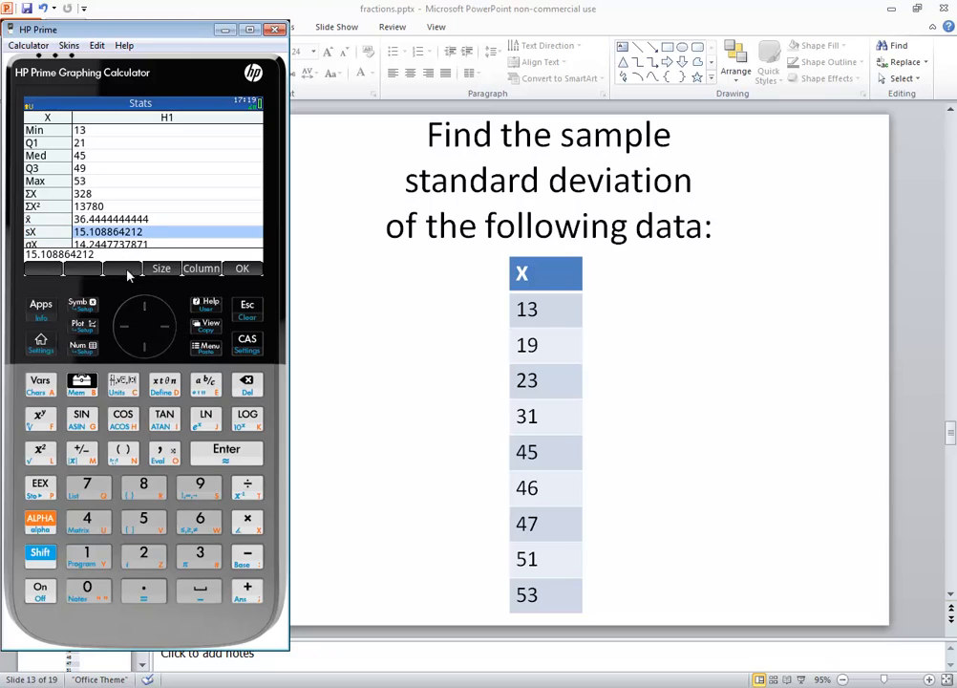
mouse_move(271, 378)
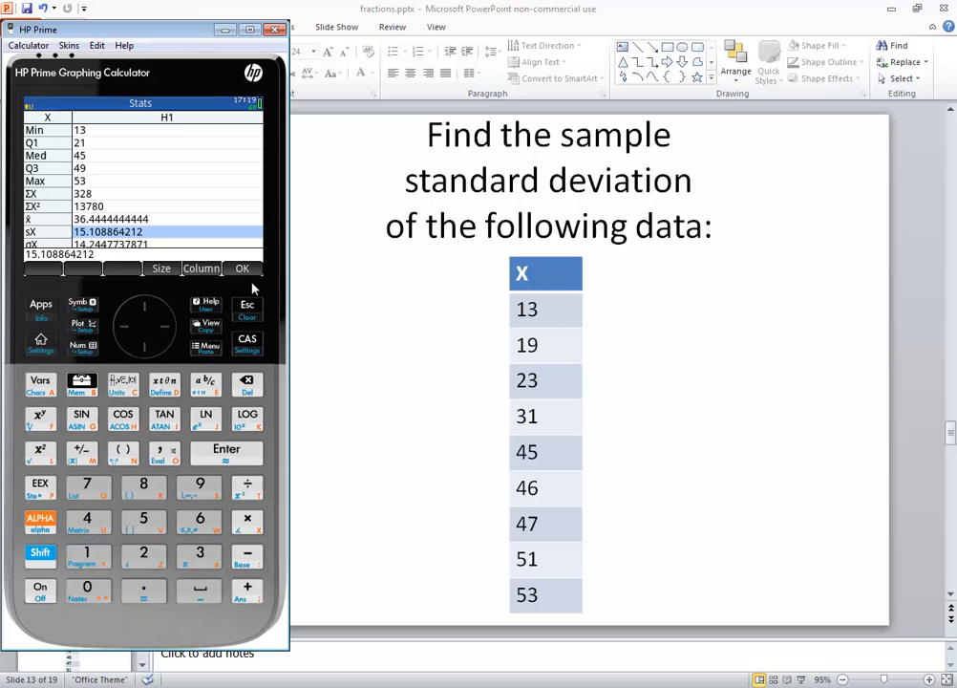
Leave the statistics results and return to the Application Library.
left_click(241, 267)
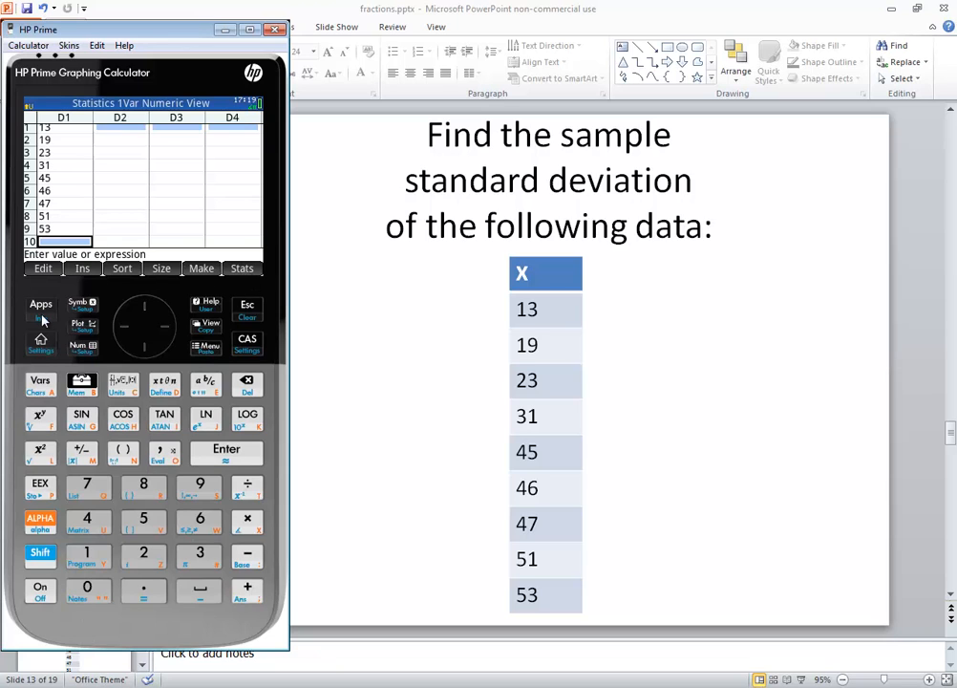
left_click(40, 309)
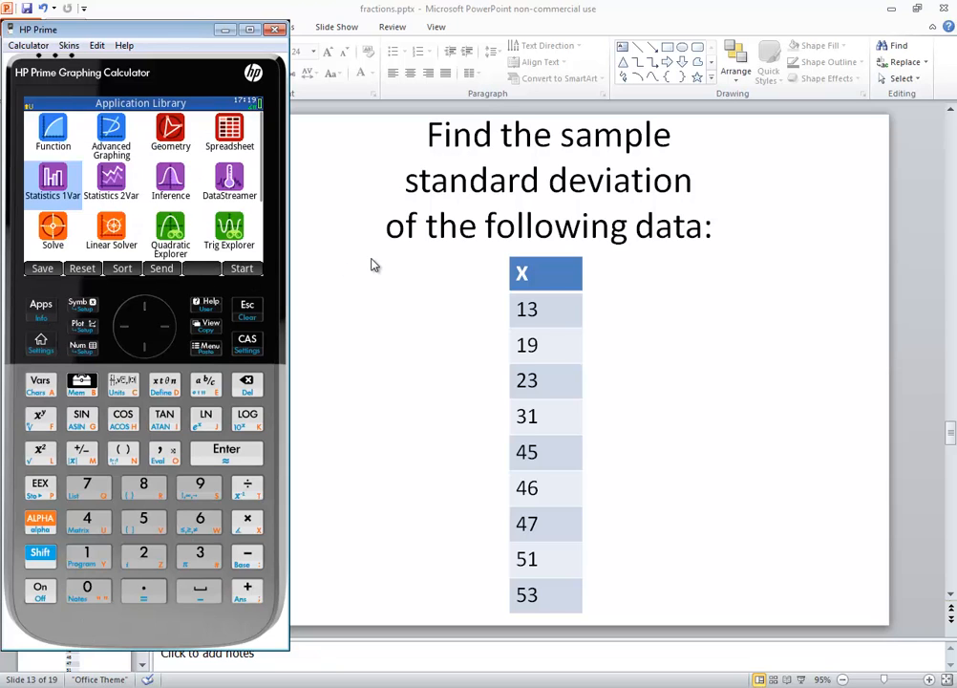
mouse_move(381, 276)
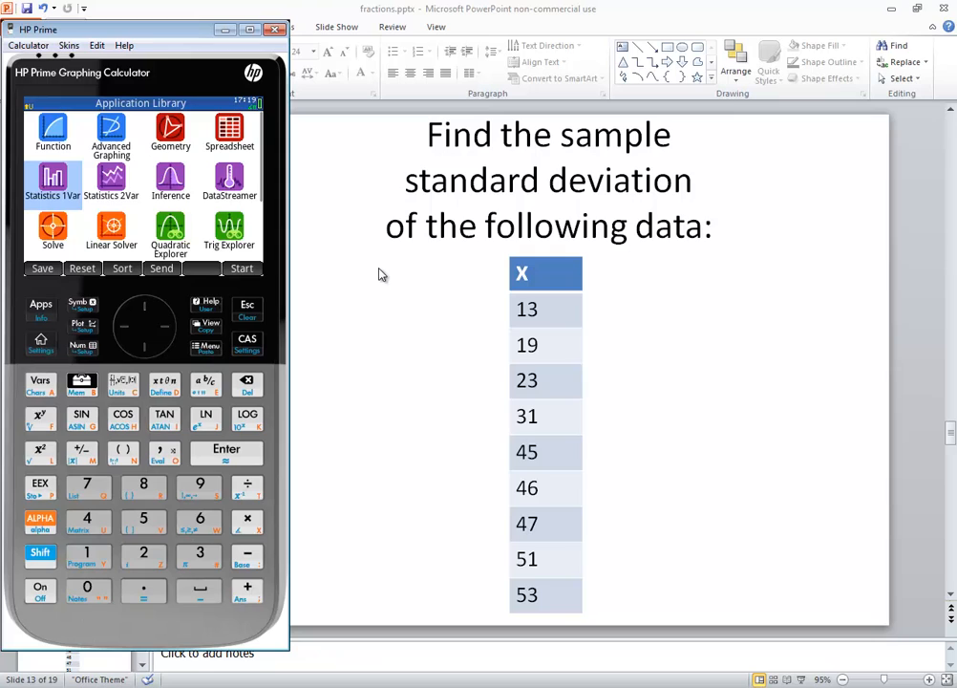